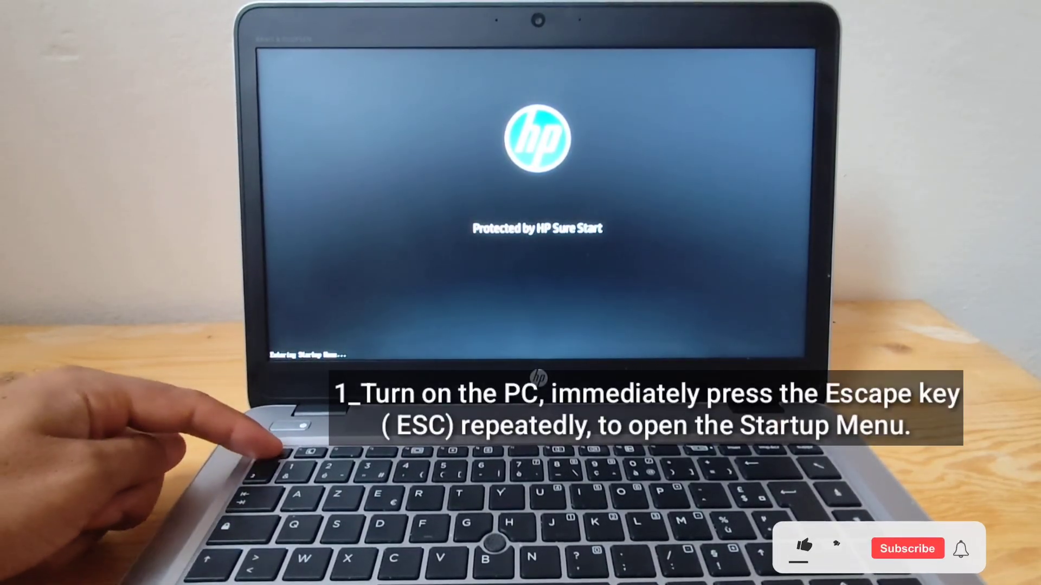
# - Reach the Startup Menu at power-on and enter BIOS Setup with F10
pyautogui.click(805, 548)
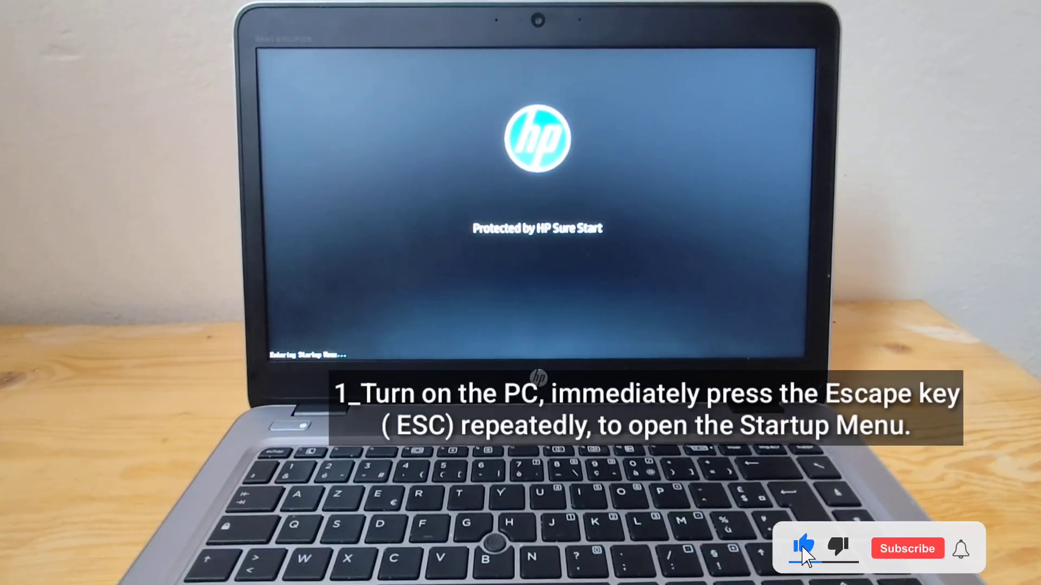
pyautogui.click(907, 549)
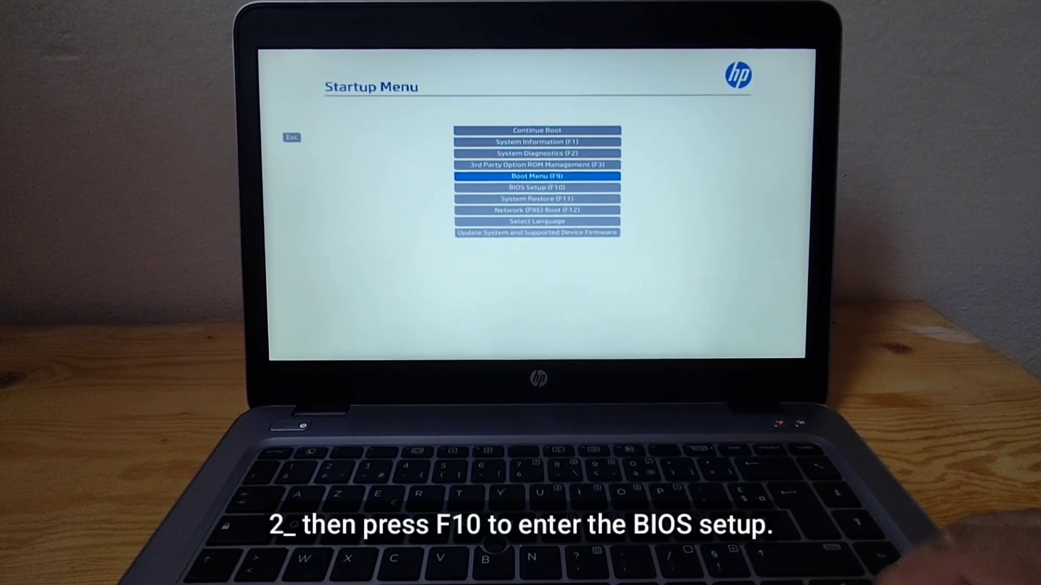
pyautogui.press('down')
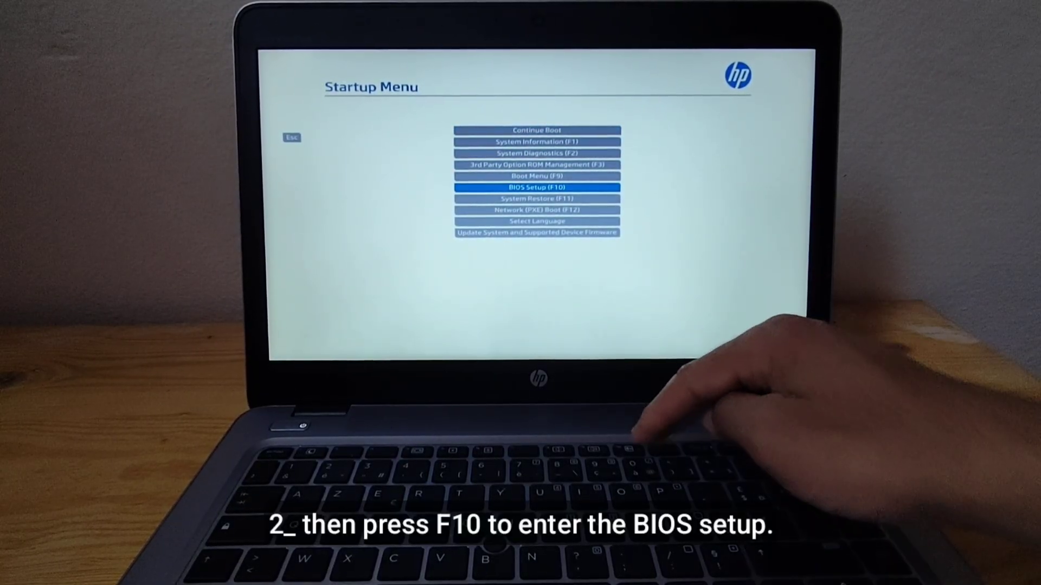
pyautogui.press('F10')
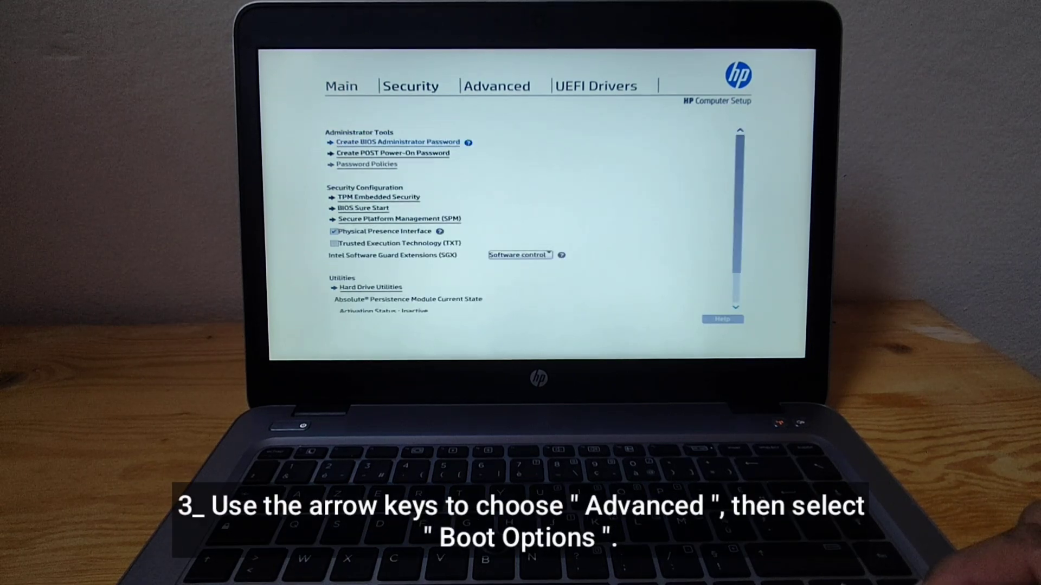
# - In Advanced > Boot Options, move the USB drive above Windows Boot Manager in UEFI boot order
pyautogui.click(496, 86)
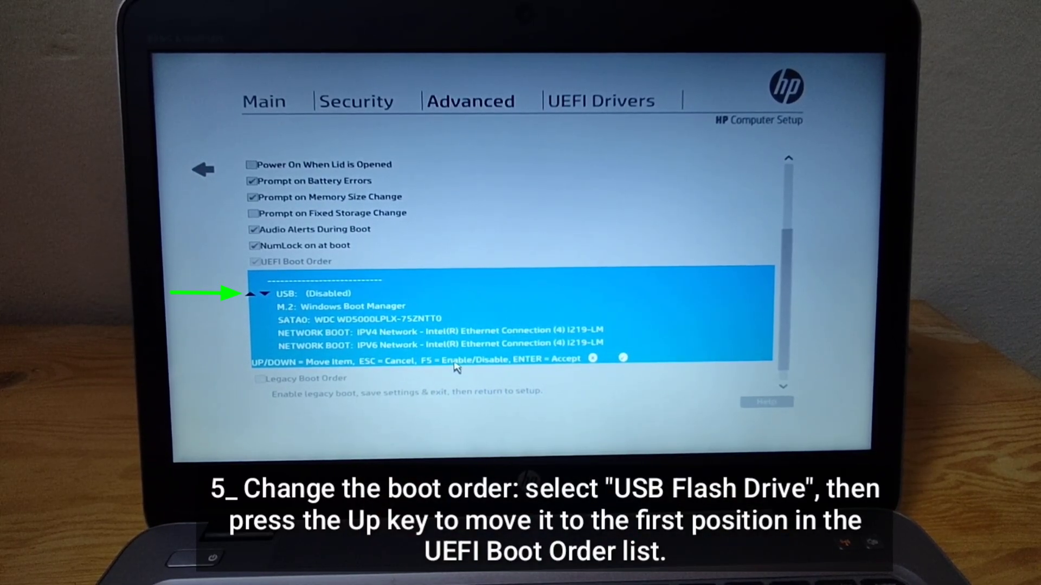
pyautogui.press('f5')
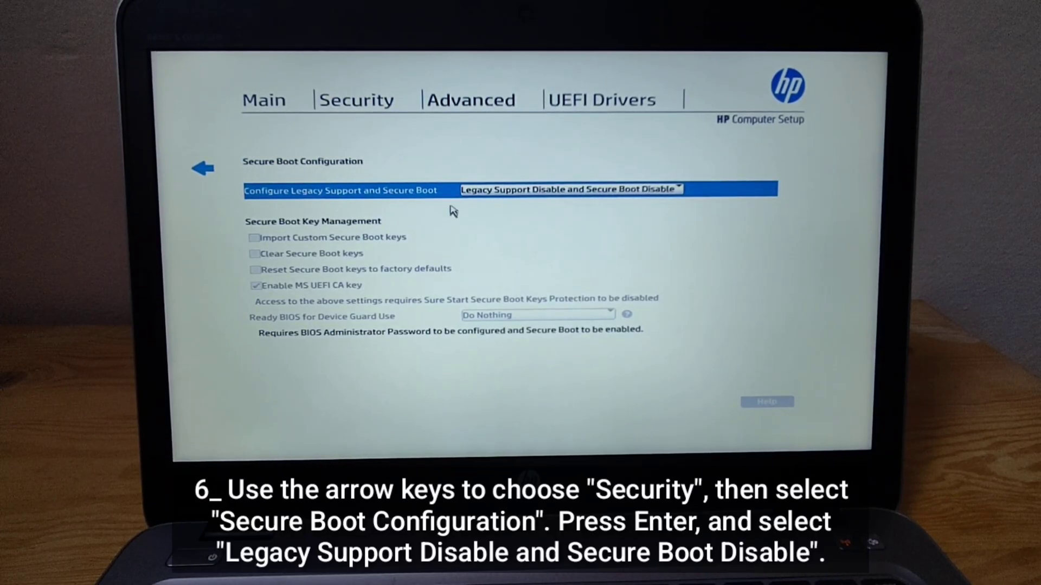
# - Set Secure Boot Configuration to 'Legacy Support Disable and Secure Boot Disable'
pyautogui.click(572, 188)
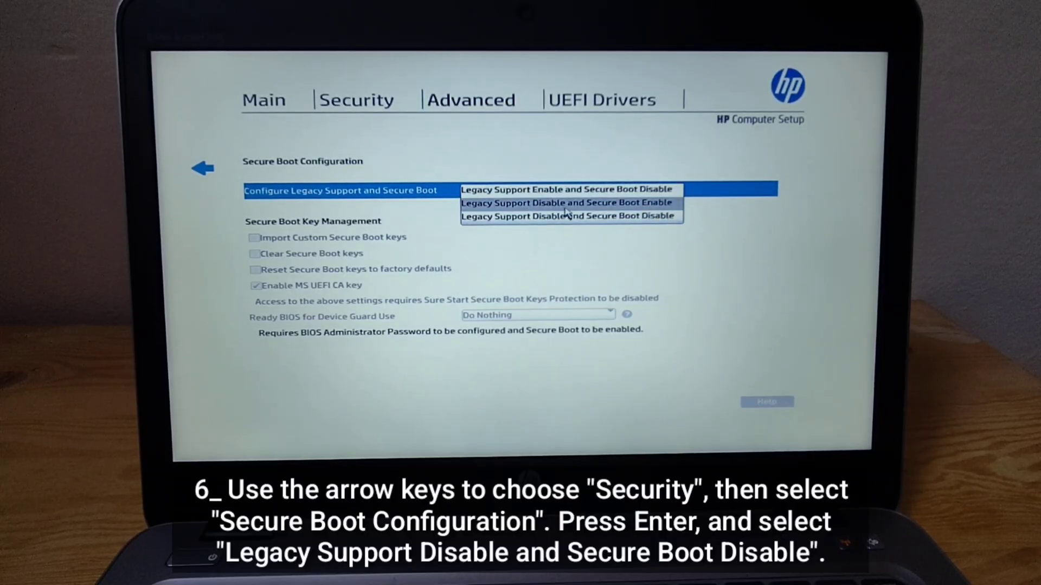
pyautogui.click(570, 216)
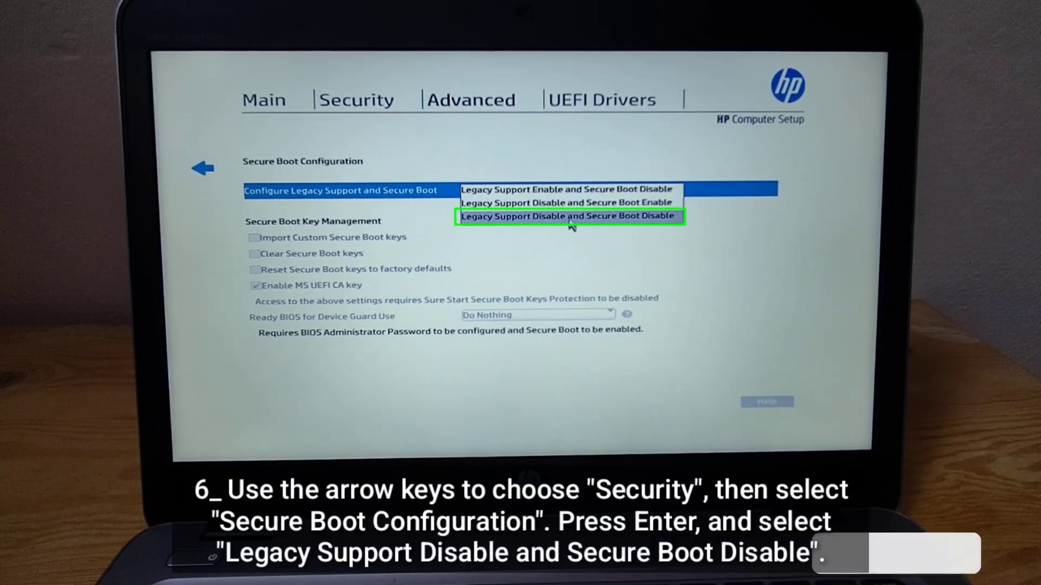
pyautogui.click(569, 216)
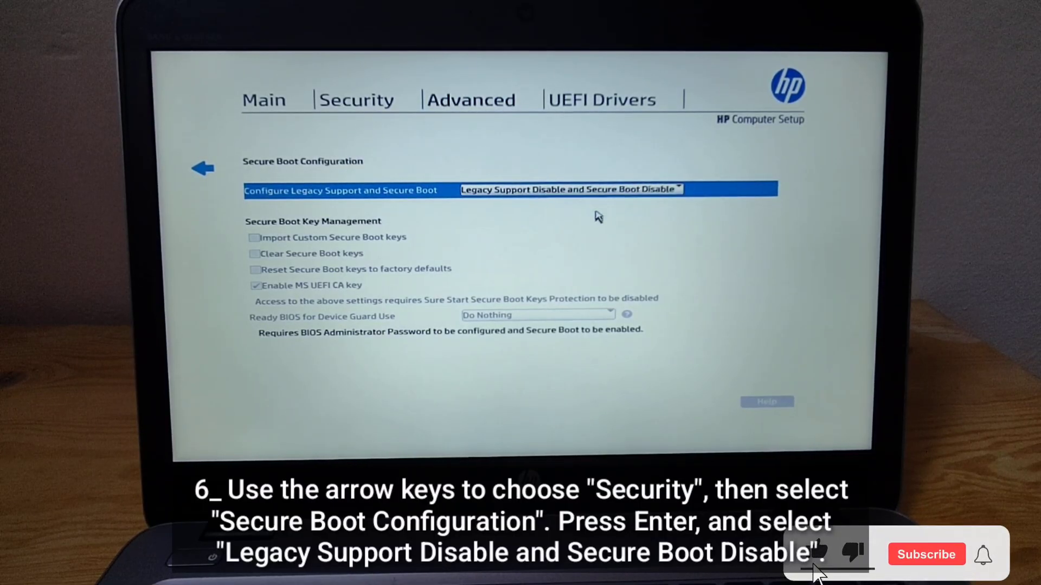
pyautogui.click(569, 189)
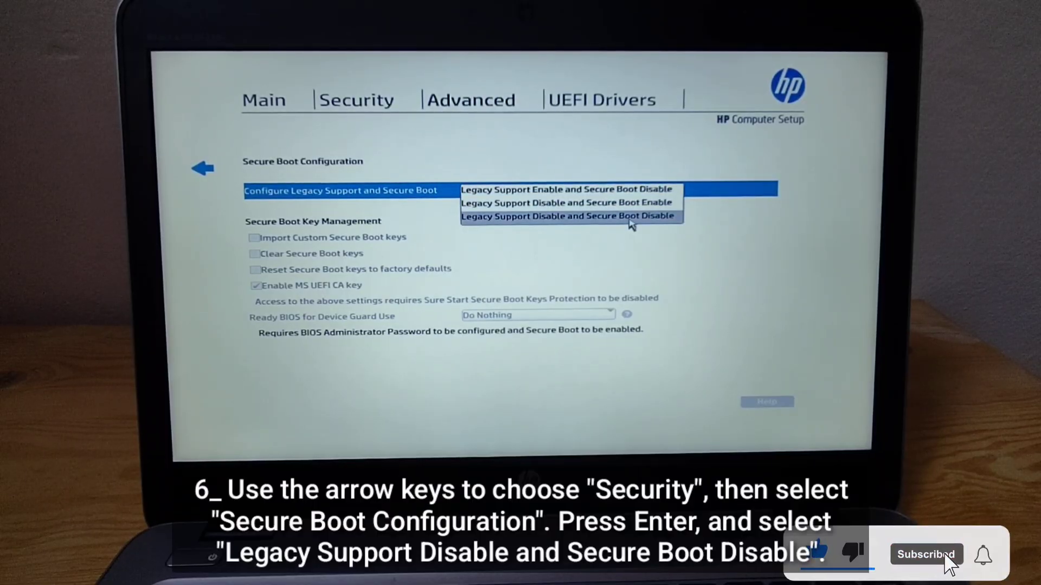
pyautogui.click(569, 216)
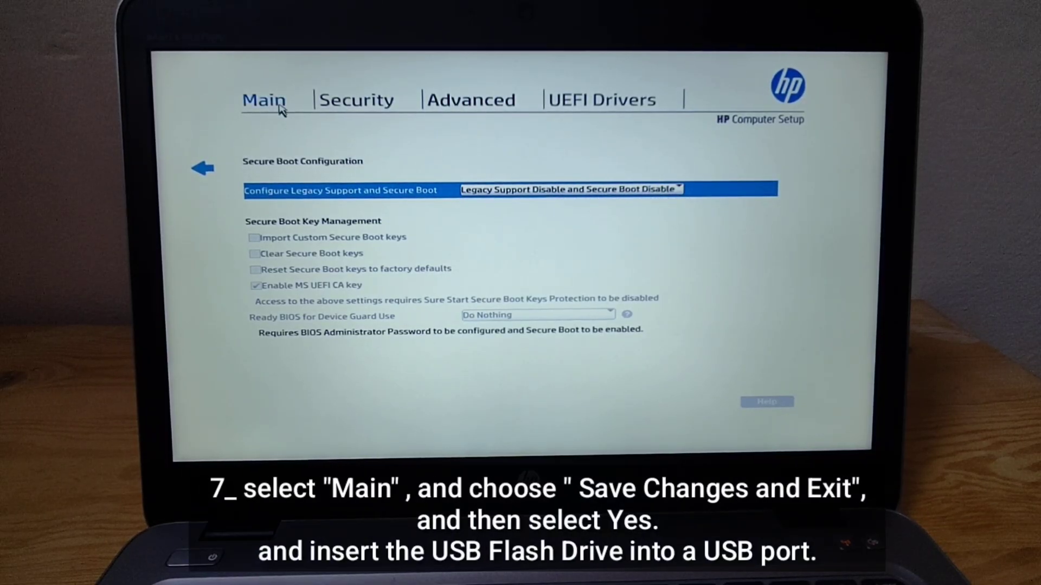
# - From Main, choose Save Changes and Exit and confirm Yes so the laptop restarts
pyautogui.click(263, 100)
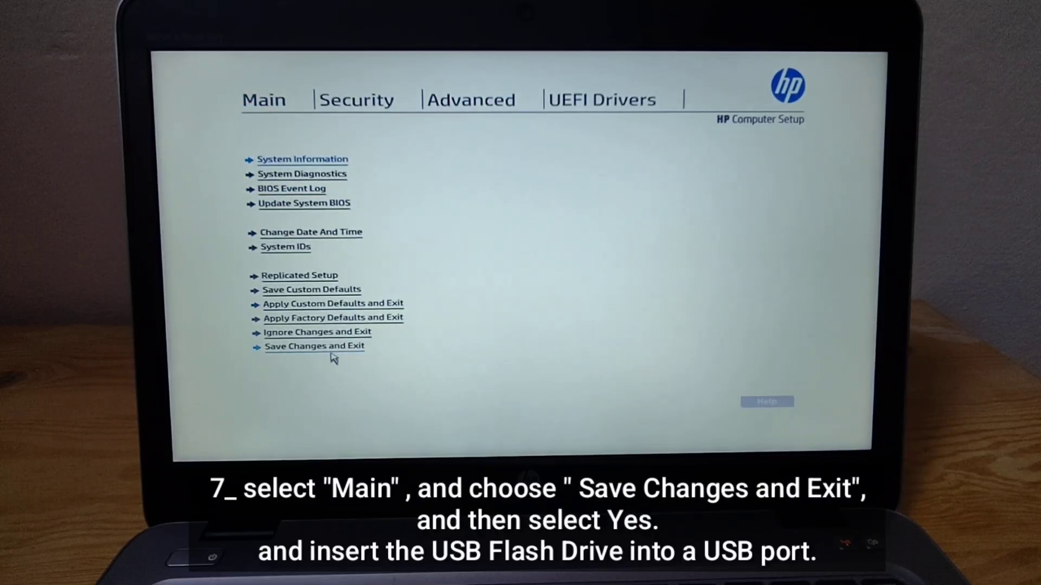
pyautogui.click(315, 346)
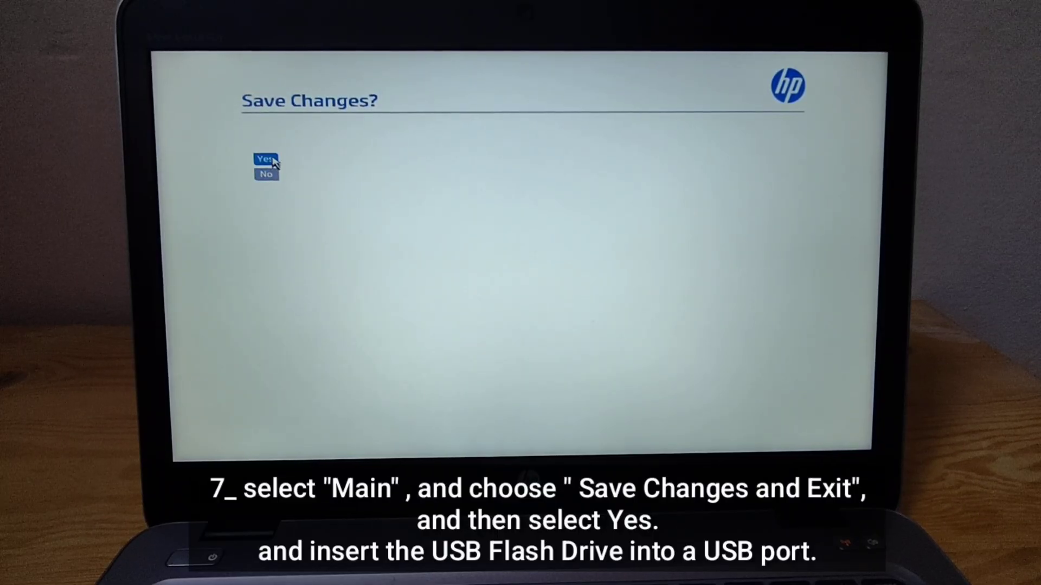
pyautogui.click(266, 163)
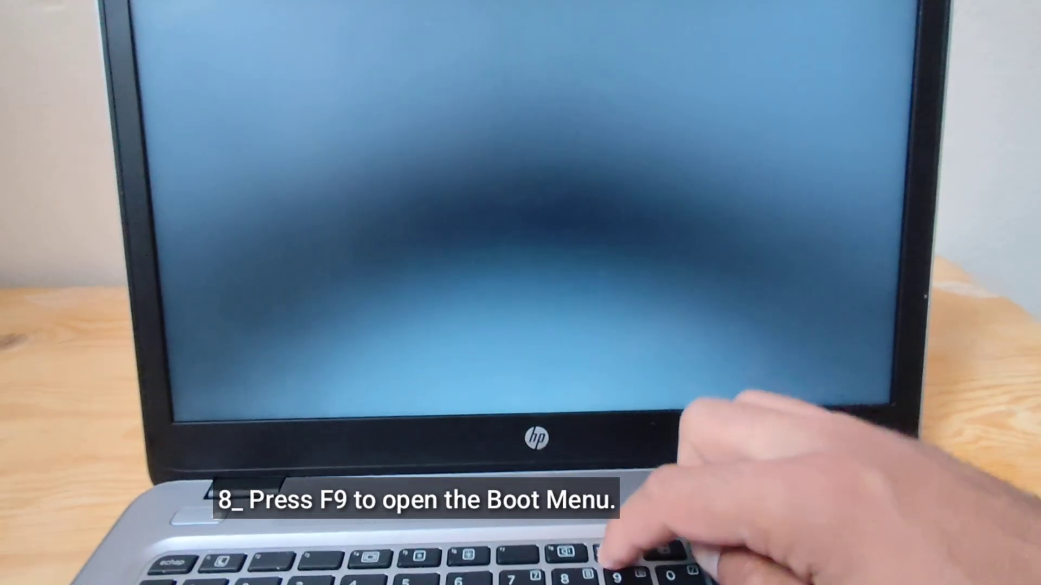
# - Bring up the Boot Menu with F9 and boot from the USB flash drive
pyautogui.press('f9')
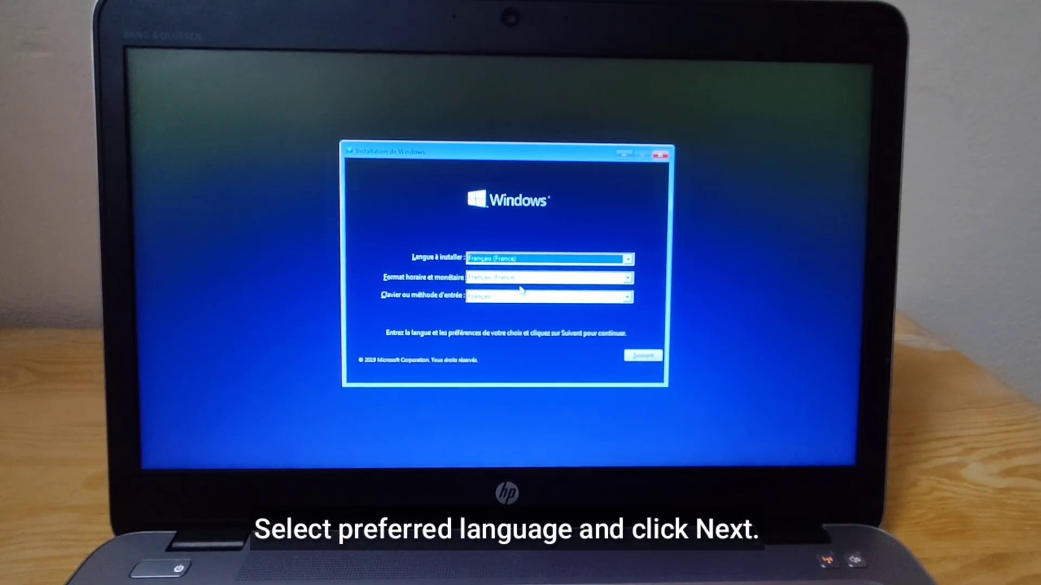
# - Confirm the language with Next and start Install now, reaching the licence terms
pyautogui.click(641, 356)
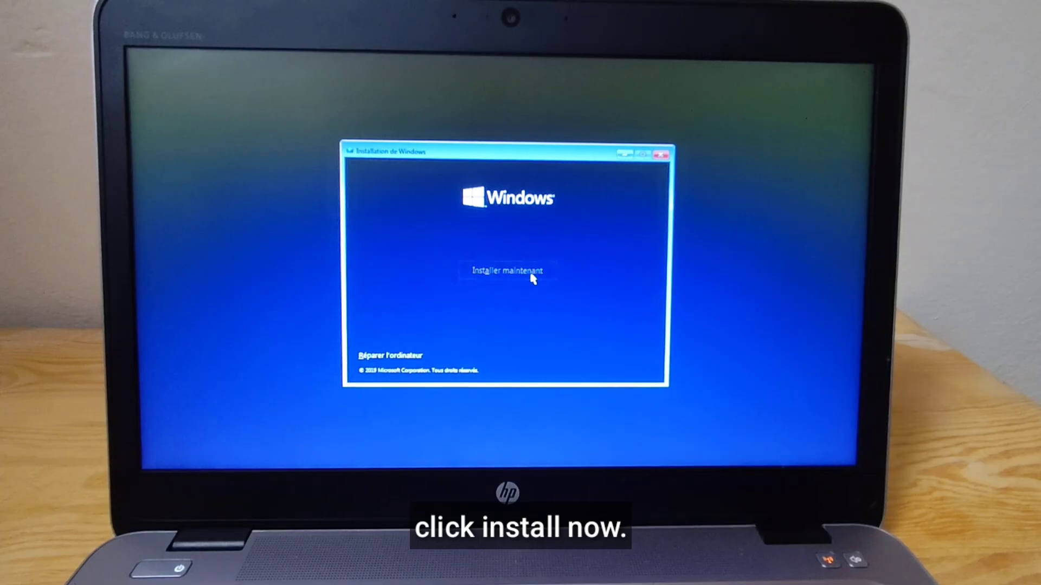
pyautogui.click(506, 272)
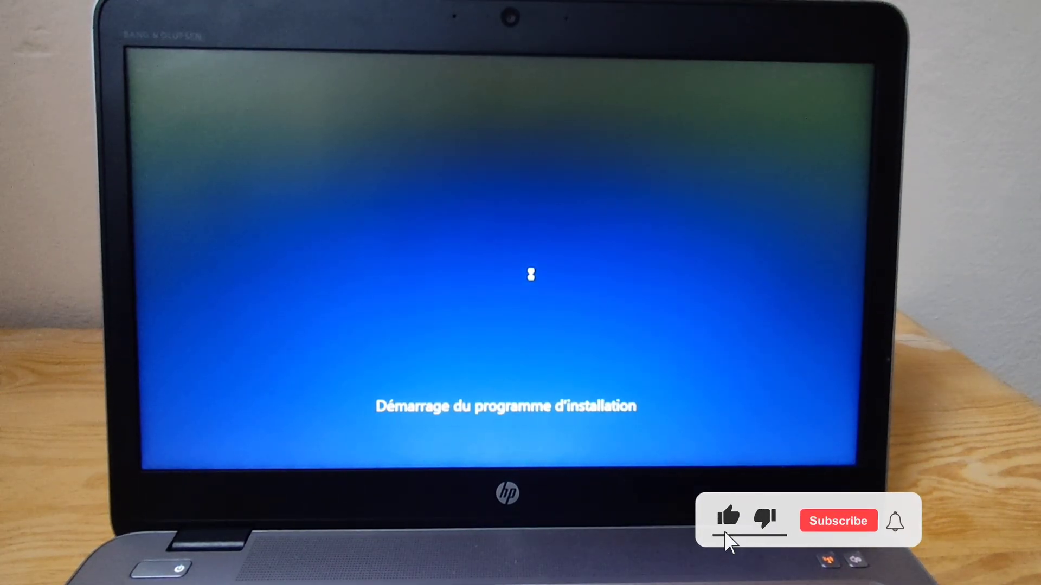
pyautogui.click(838, 521)
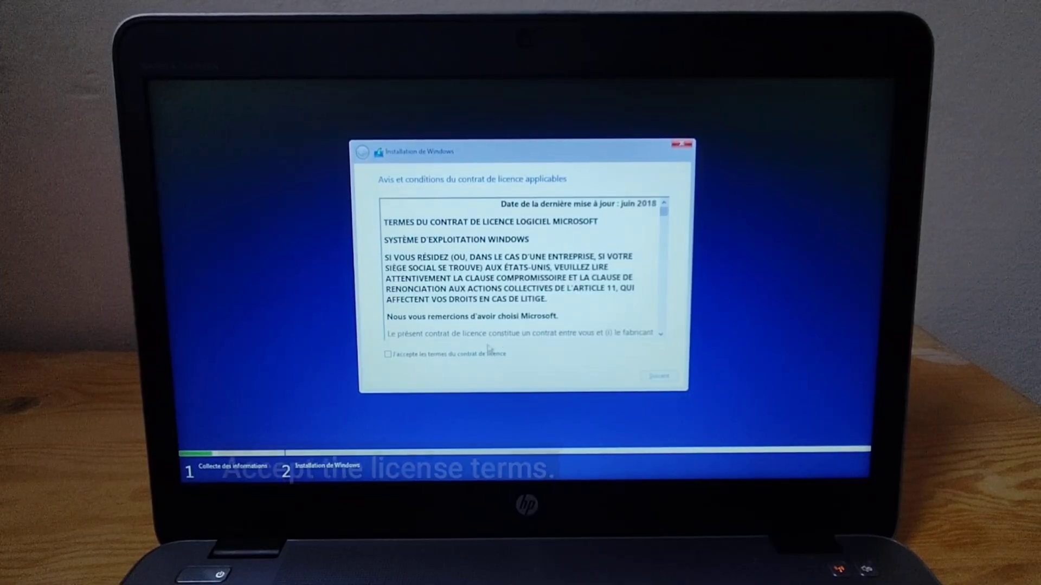
# - Accept the licence terms and continue to the upgrade-or-custom installation type screen
pyautogui.click(386, 352)
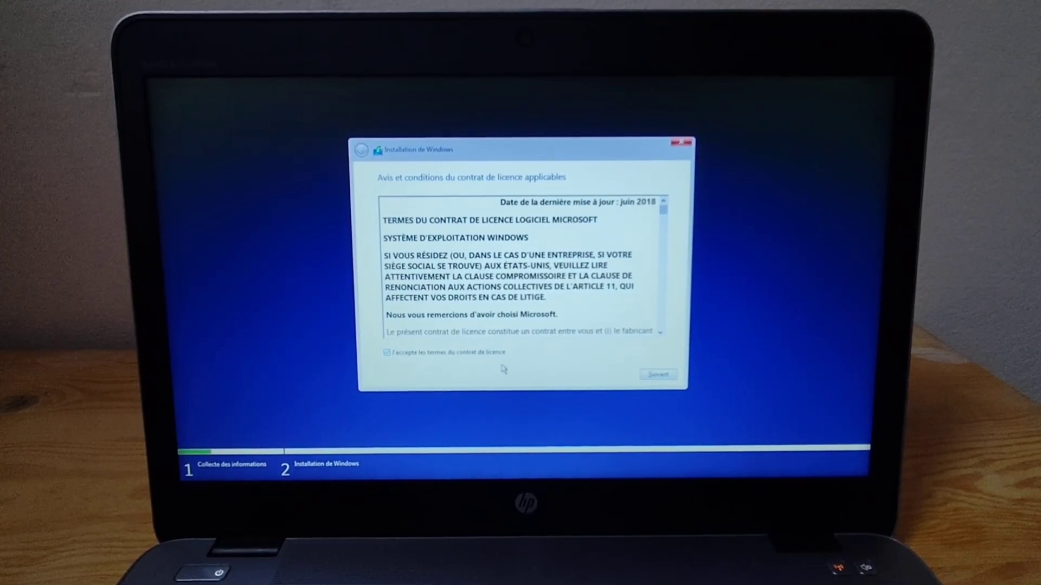
pyautogui.moveTo(593, 384)
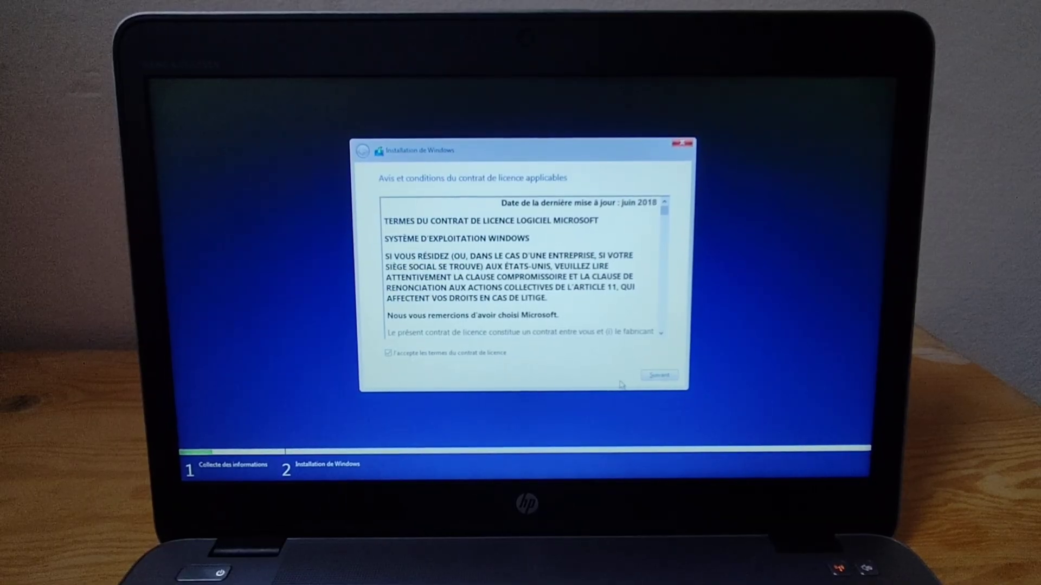
pyautogui.click(658, 375)
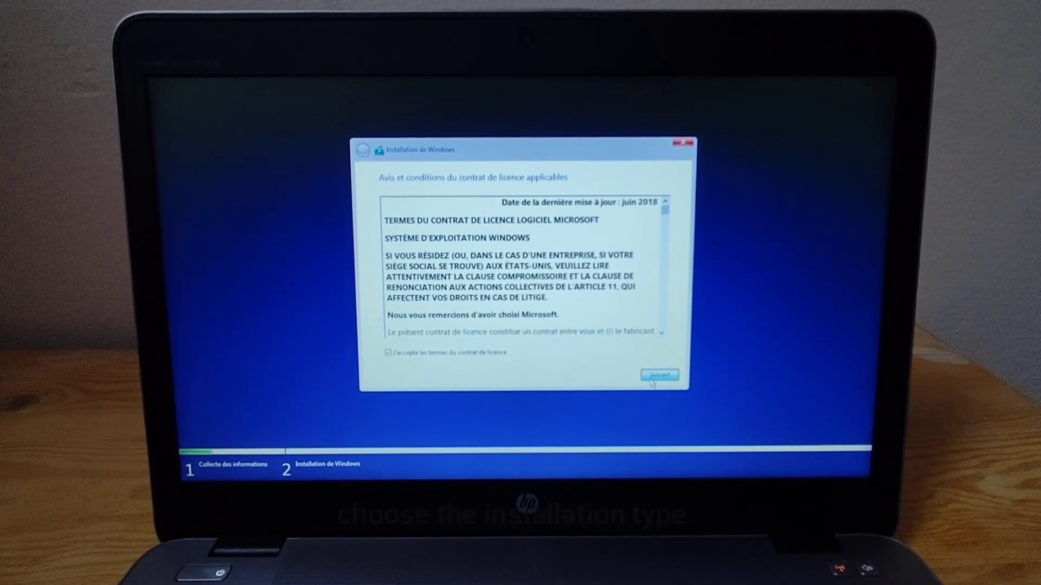
pyautogui.click(658, 376)
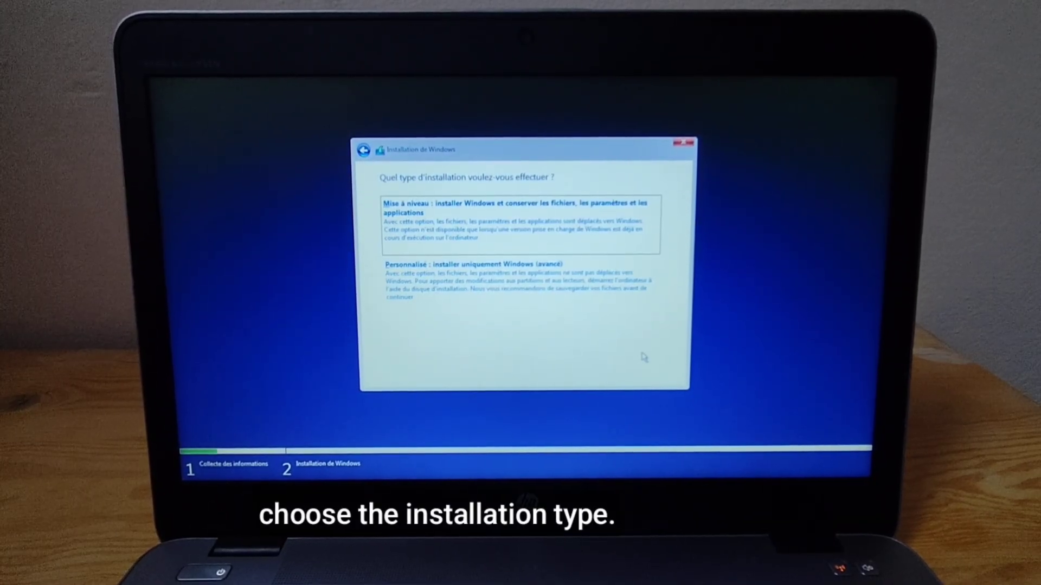